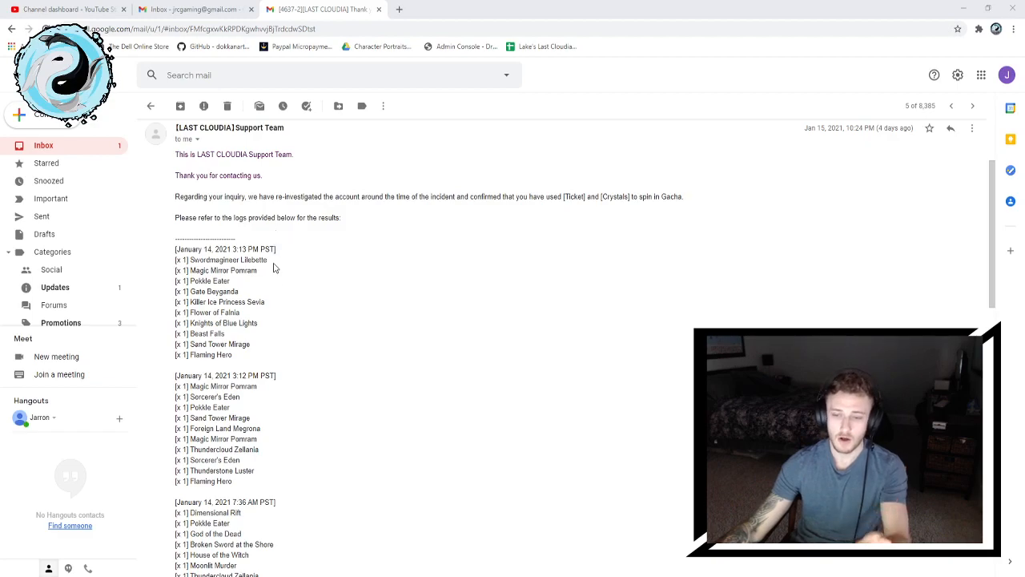
# Scroll down the support email to the January 14 7:36 AM and 7:30 AM spin logs.
pyautogui.scroll(-3)
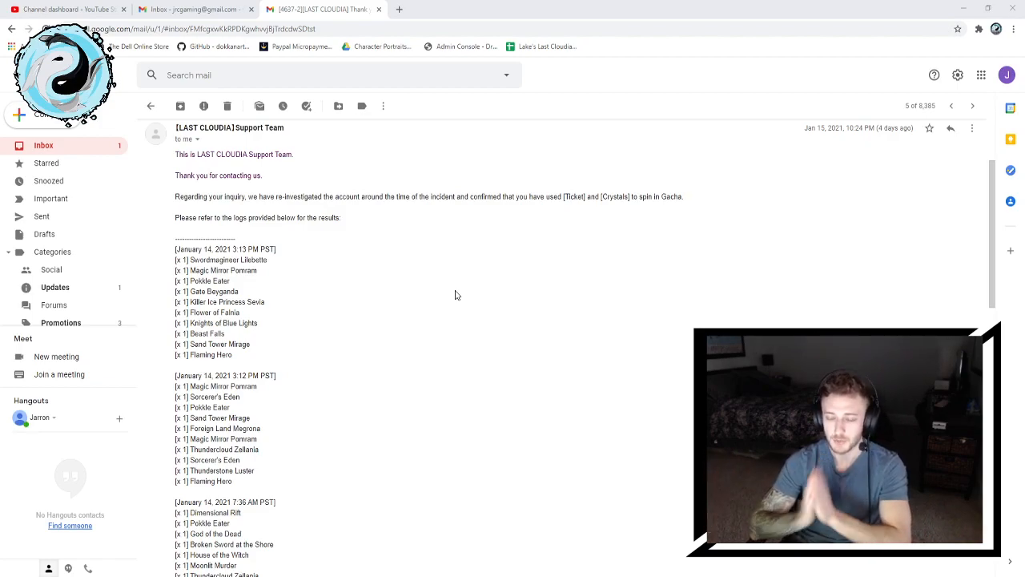
pyautogui.scroll(-3)
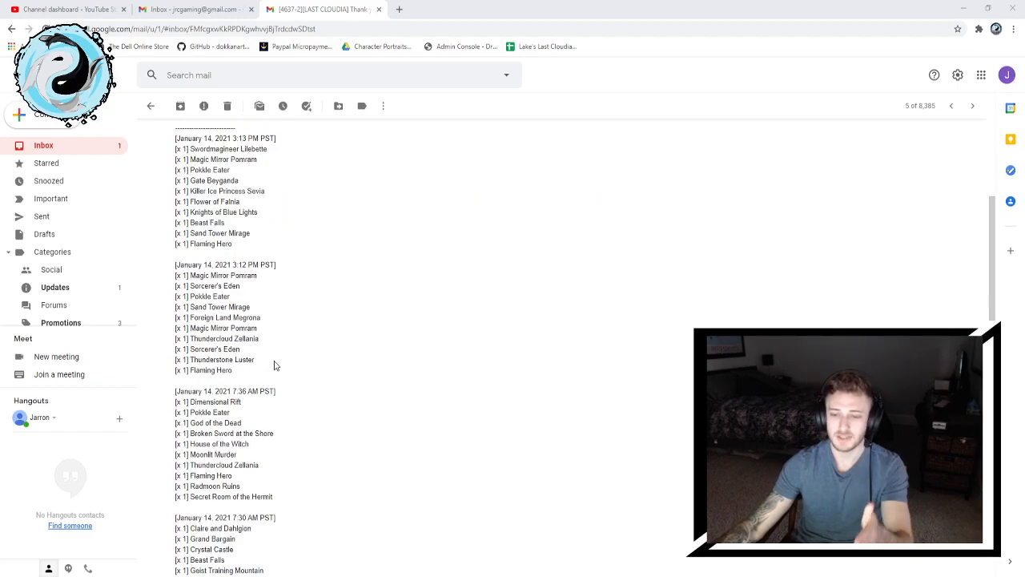
pyautogui.scroll(-3)
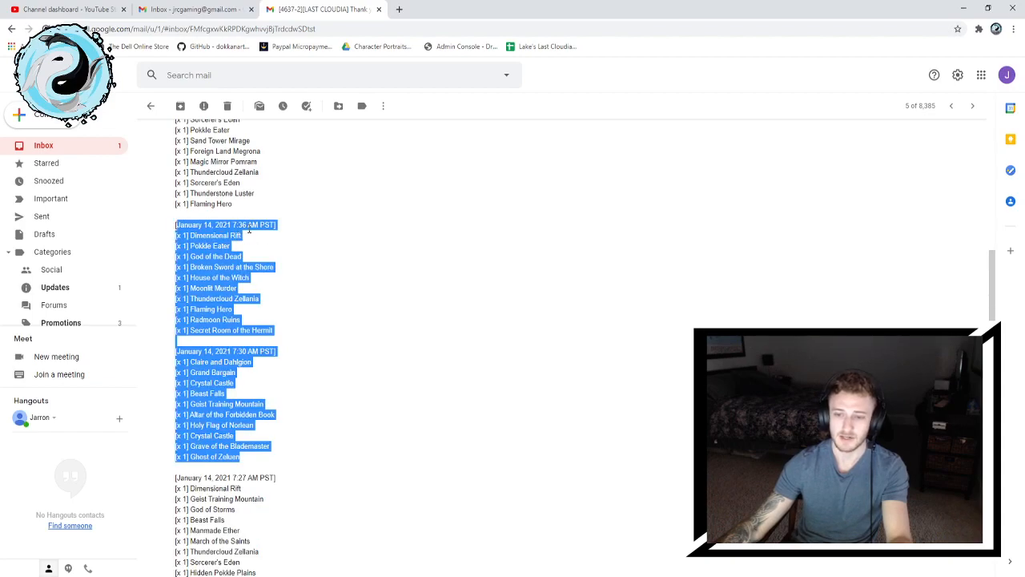
# Deselect the 7:36 AM and 7:30 AM spin logs and continue toward the ticket-based logs.
pyautogui.click(344, 348)
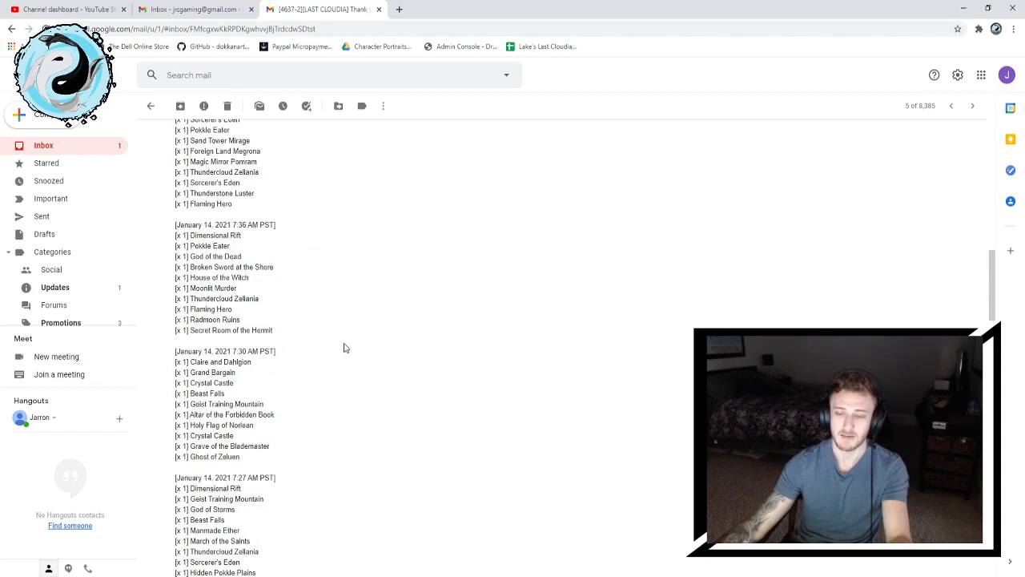
pyautogui.moveTo(302, 246)
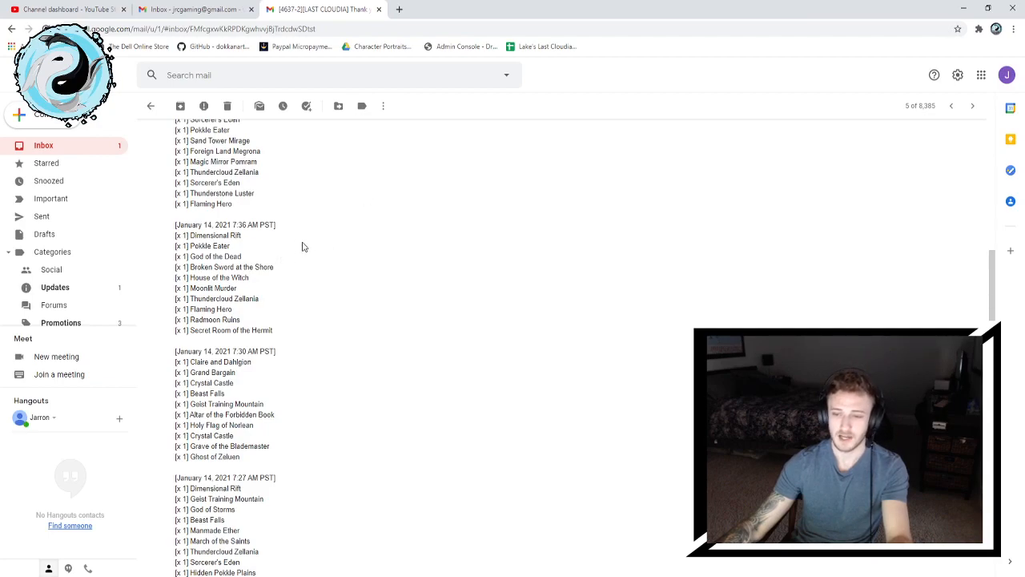
pyautogui.doubleClick(209, 256)
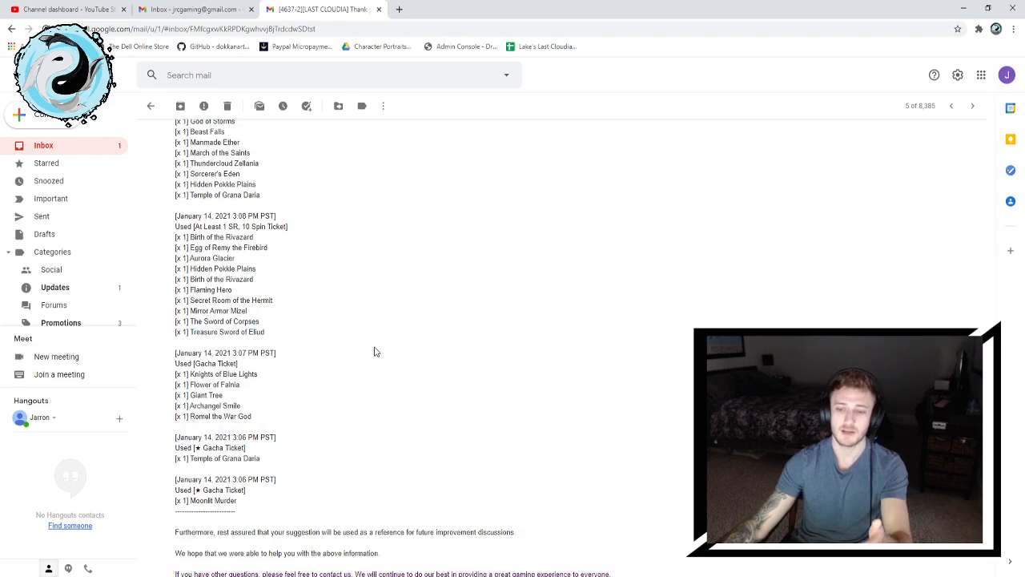
# Select the 'for future improvement discussions' phrase in the email's closing remark.
pyautogui.scroll(-3)
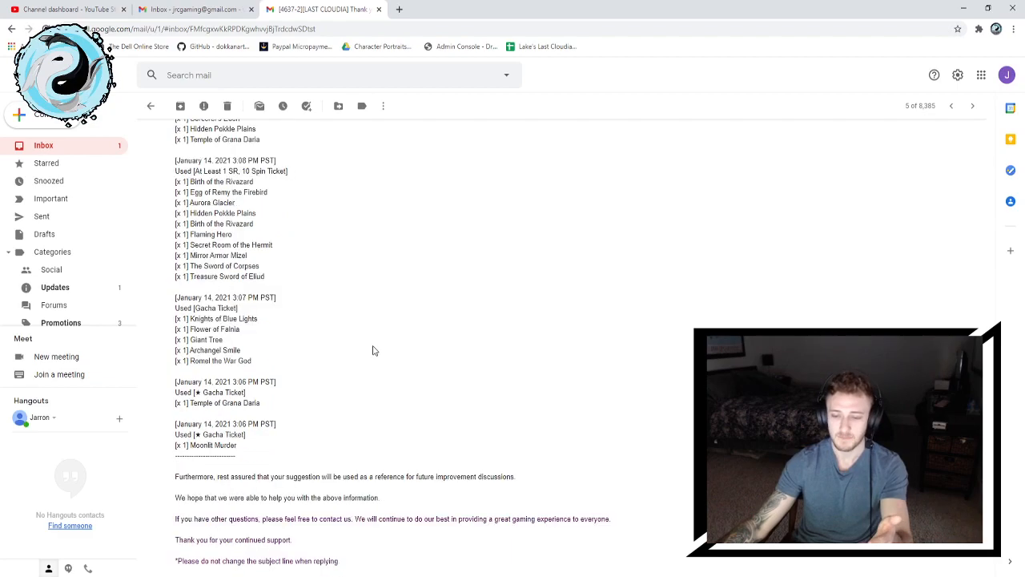
pyautogui.scroll(-3)
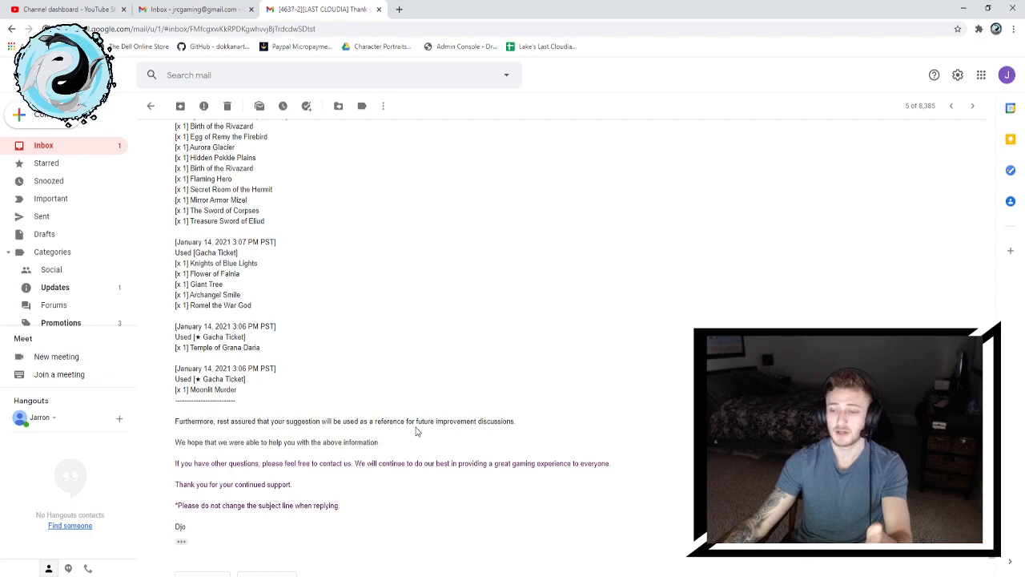
pyautogui.moveTo(397, 421); pyautogui.dragTo(515, 421)
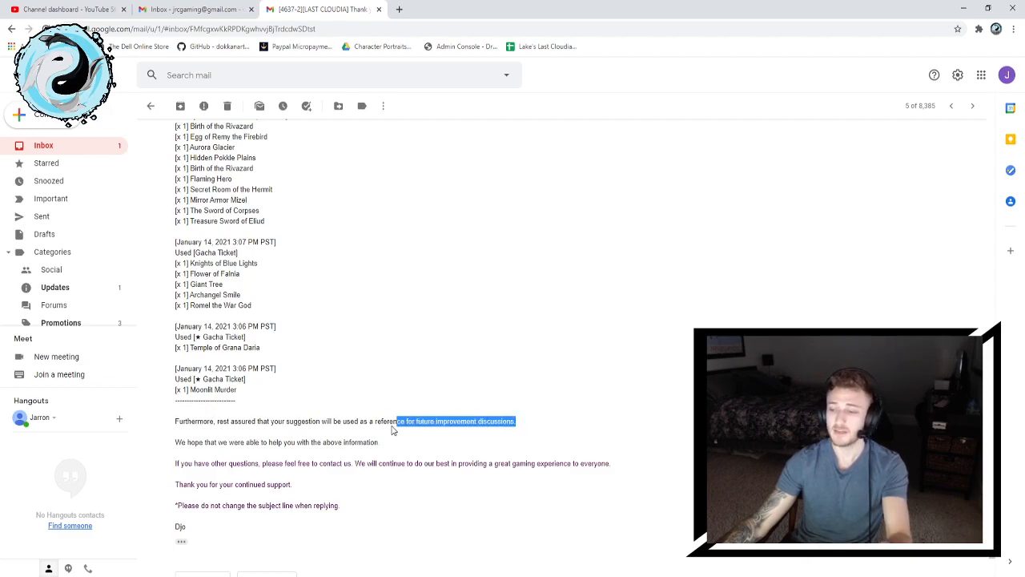
# Deselect the suggestion sentence and re-read the reply down to Djo's signature.
pyautogui.click(324, 359)
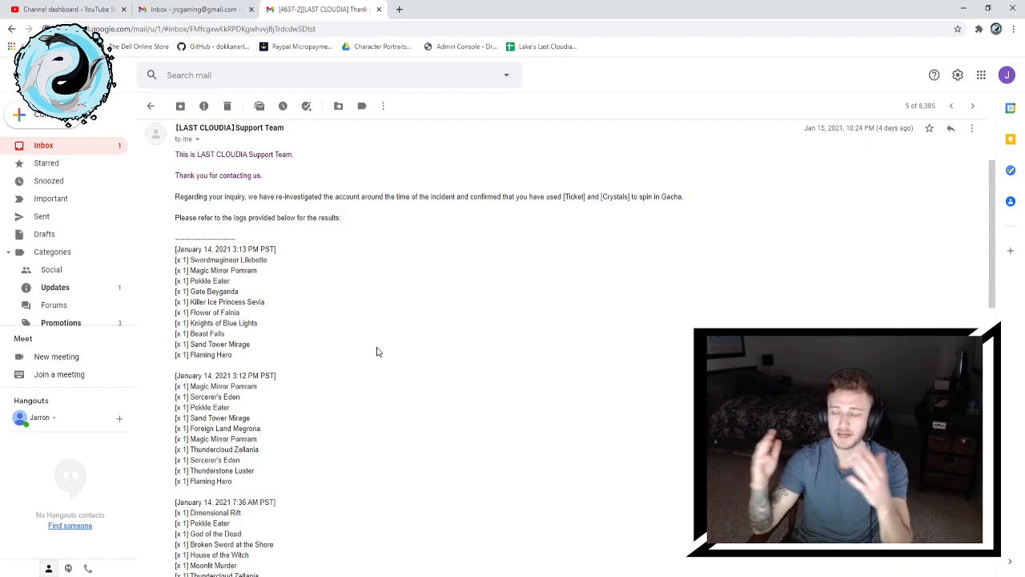
pyautogui.scroll(-3)
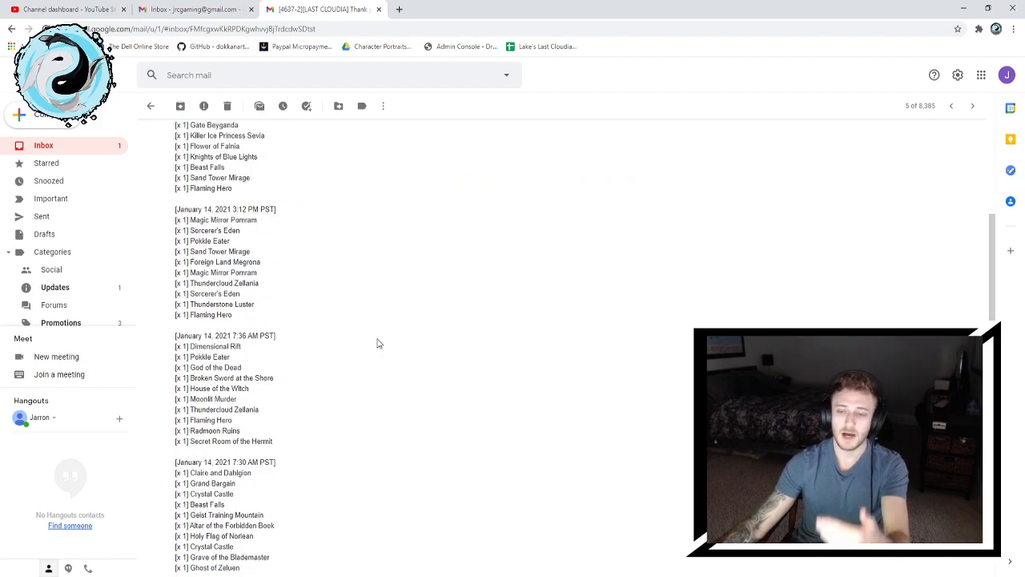
pyautogui.scroll(-3)
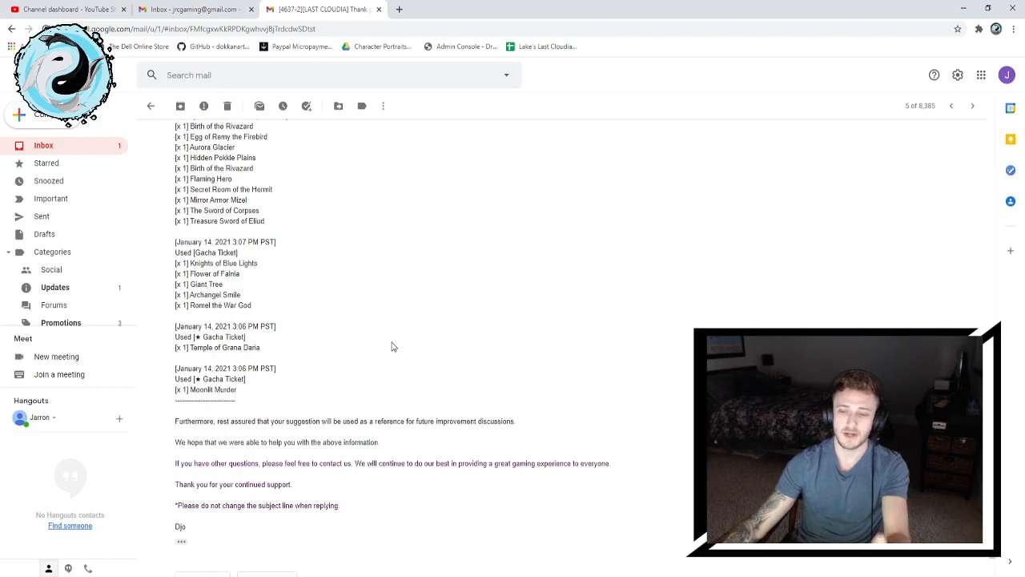